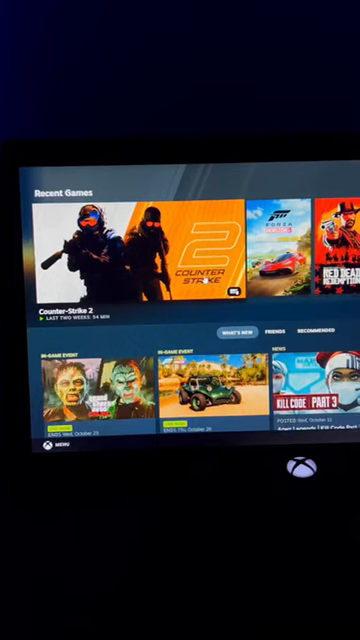
Bring up Counter-Strike 2's controller layout browser from its game page.
left_click(150, 250)
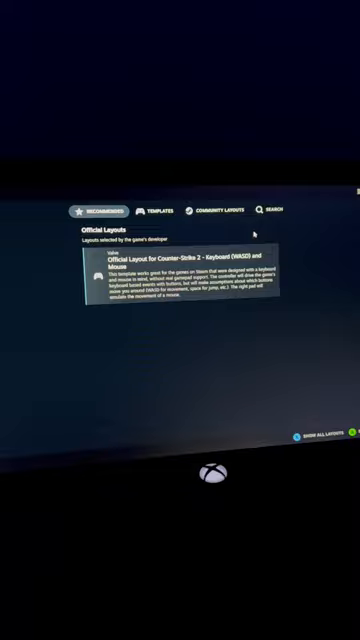
Apply the Gamepad template layout to Counter-Strike 2 and launch the game with it.
left_click(150, 207)
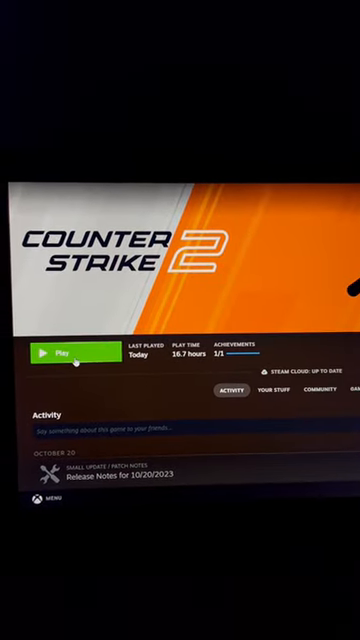
left_click(62, 354)
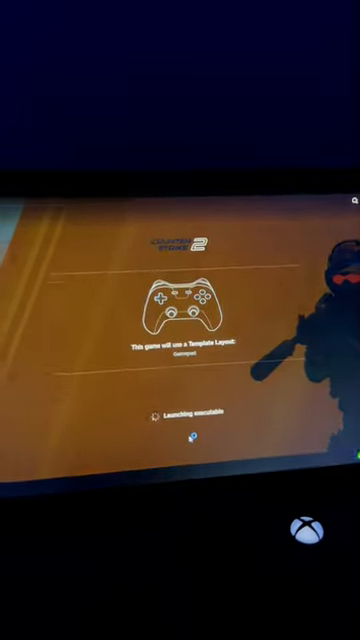